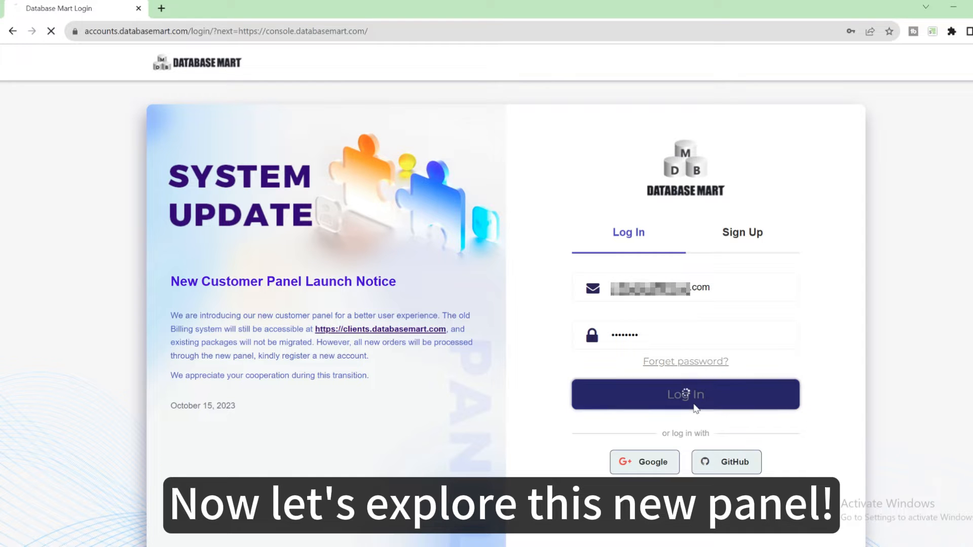
# Log in to reach the Home dashboard with active services, tickets and unpaid invoices
pyautogui.click(684, 394)
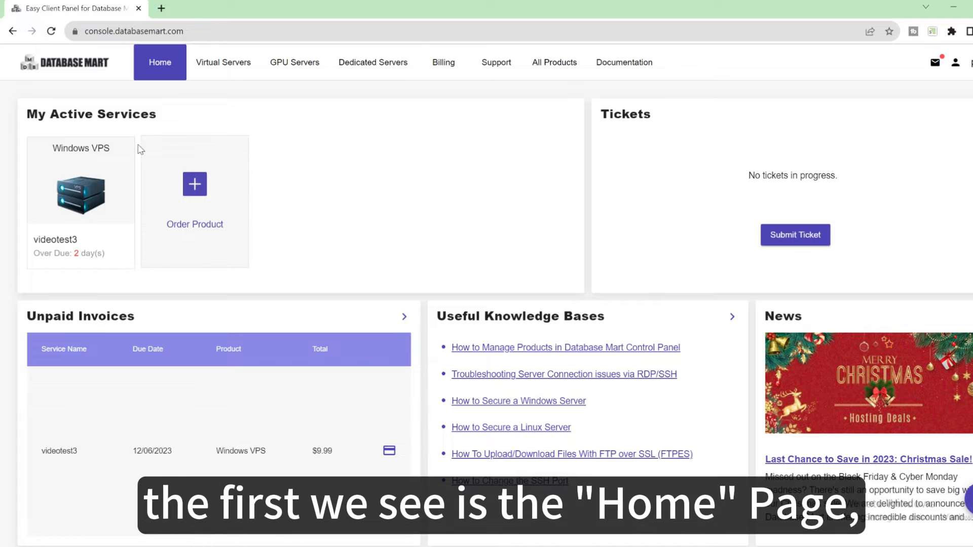
pyautogui.moveTo(50, 133)
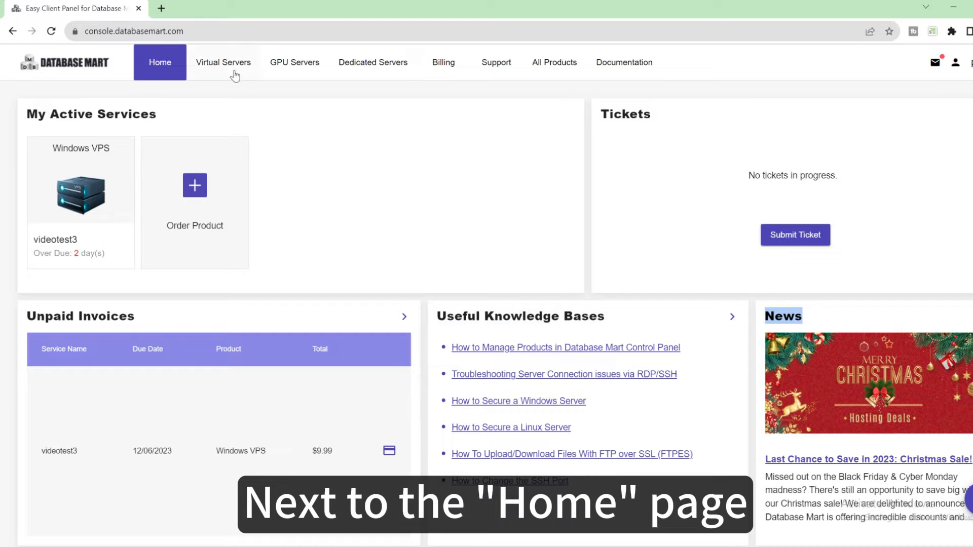
# Browse Virtual, GPU and Dedicated server lists, ending on virtual servers videotest3 and videotest2
pyautogui.click(223, 62)
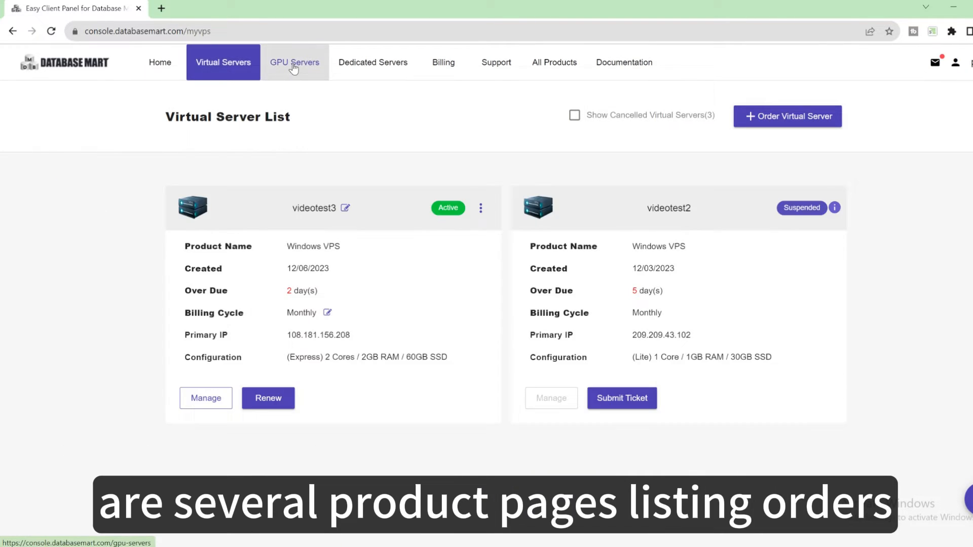
pyautogui.click(373, 62)
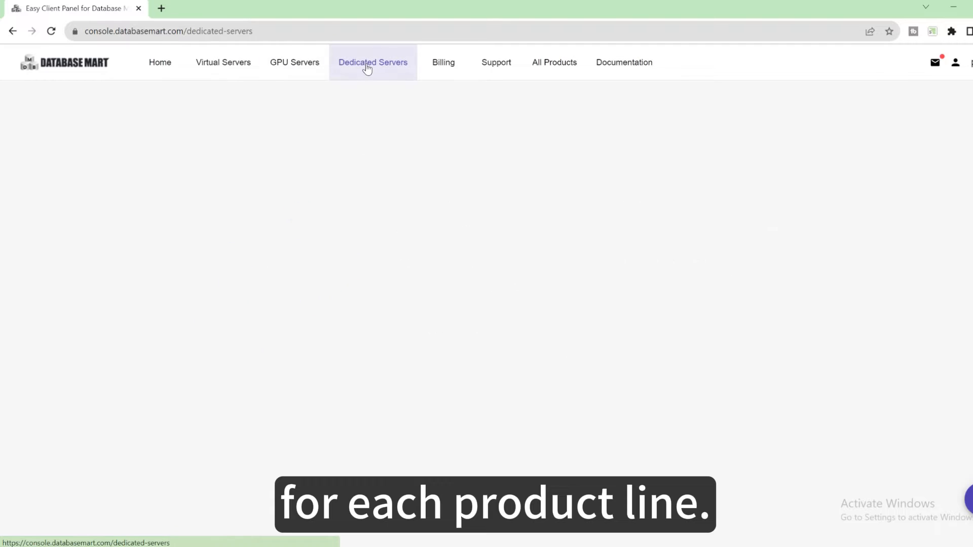
pyautogui.click(373, 62)
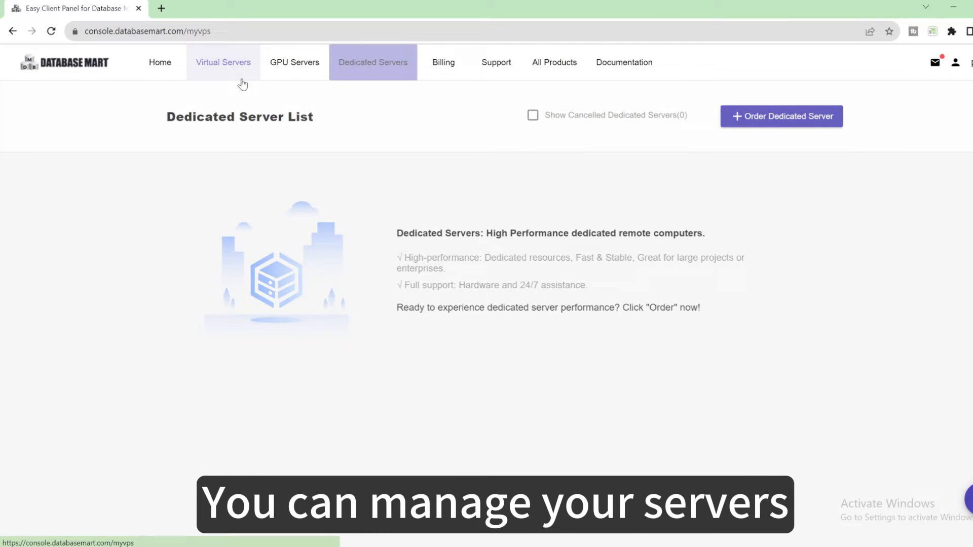
pyautogui.click(223, 62)
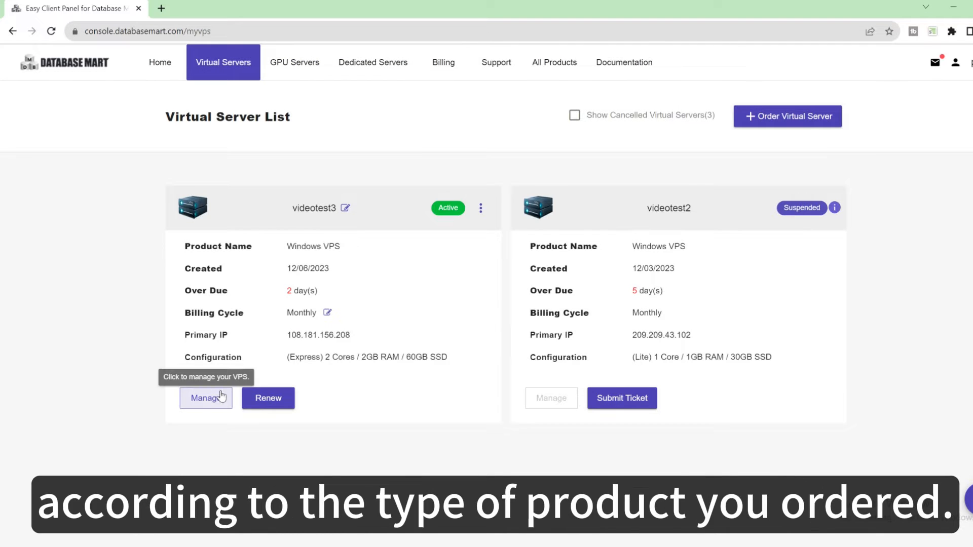
pyautogui.moveTo(371, 194)
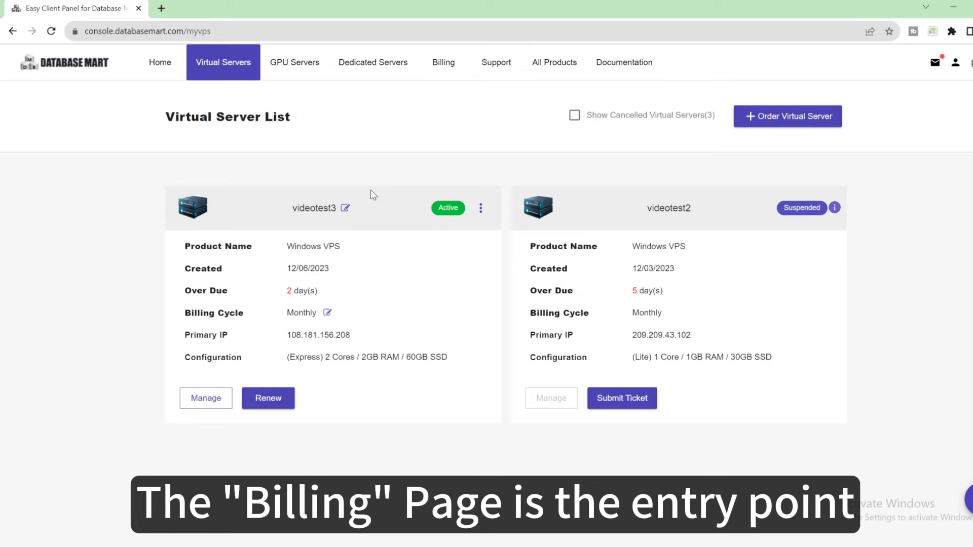
# Browse Billing account info and payment methods, ending on Credits with $0.00 total
pyautogui.click(442, 61)
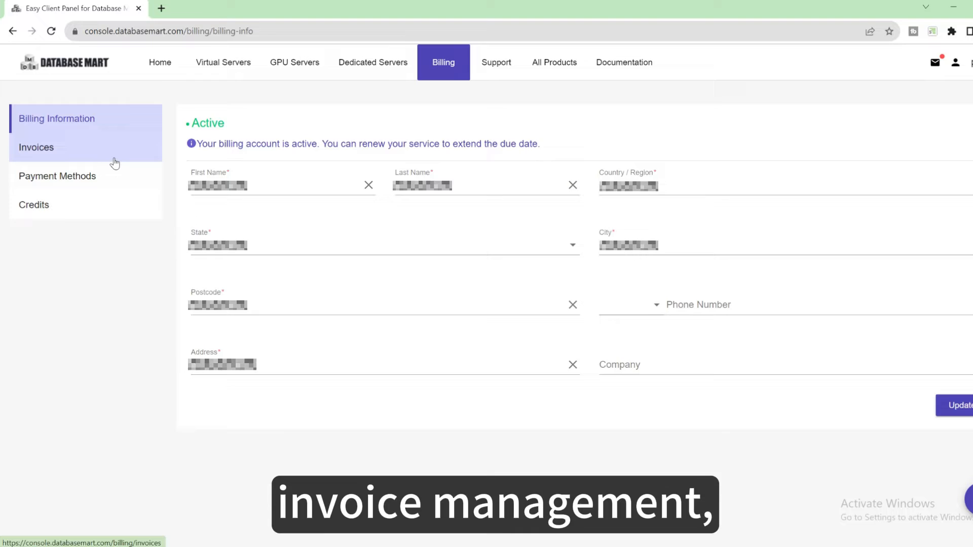
pyautogui.click(56, 176)
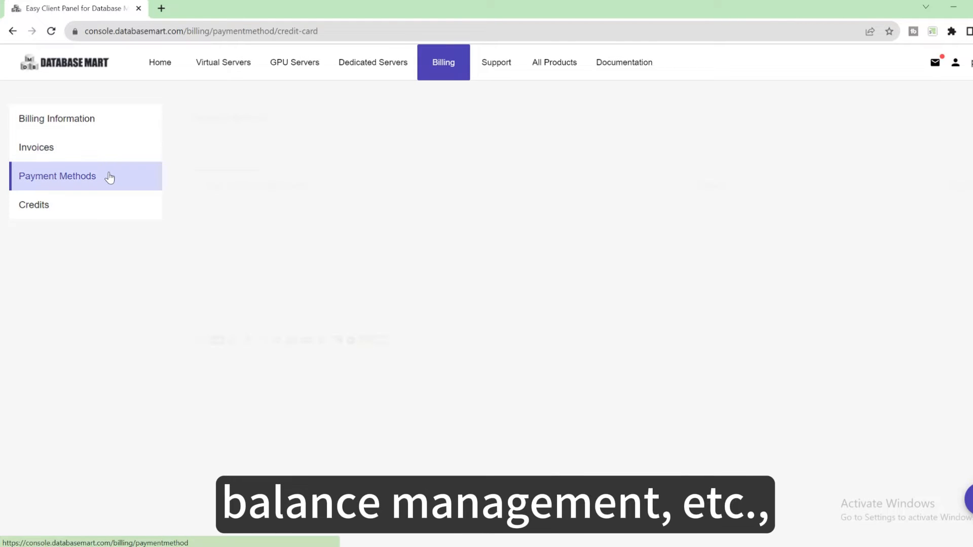
pyautogui.click(34, 205)
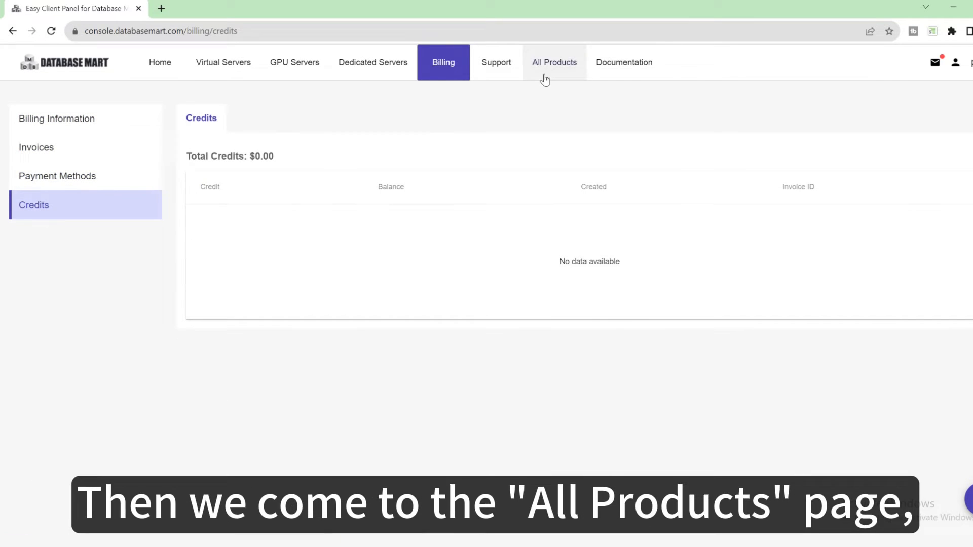
# Filter All Products to Windows Server virtual server plans with 1-3 cores and 1-4 GB memory
pyautogui.click(555, 62)
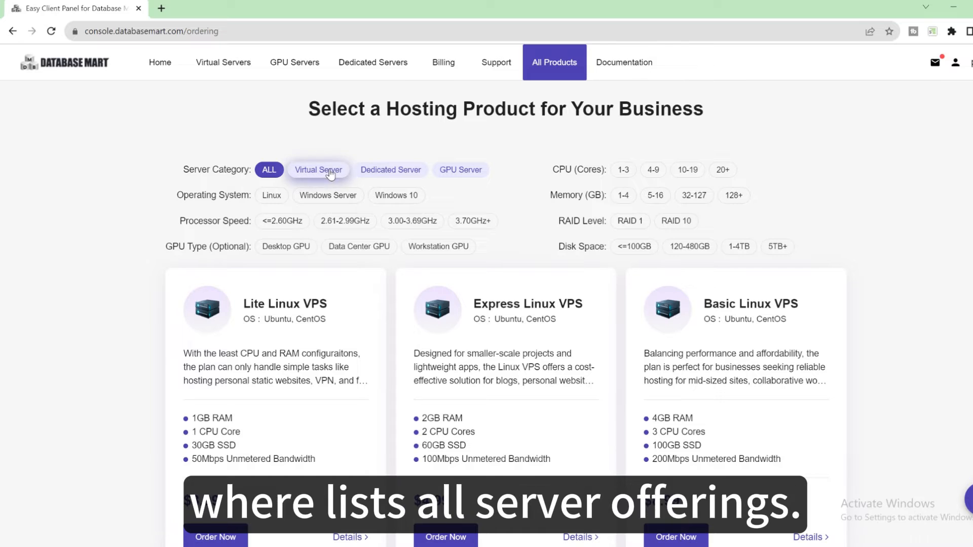
pyautogui.moveTo(650, 216)
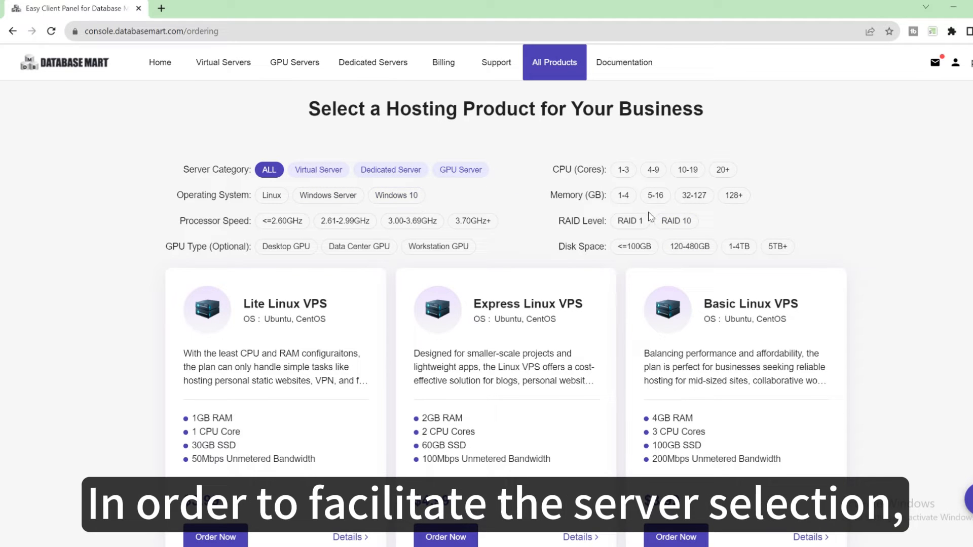
pyautogui.click(327, 195)
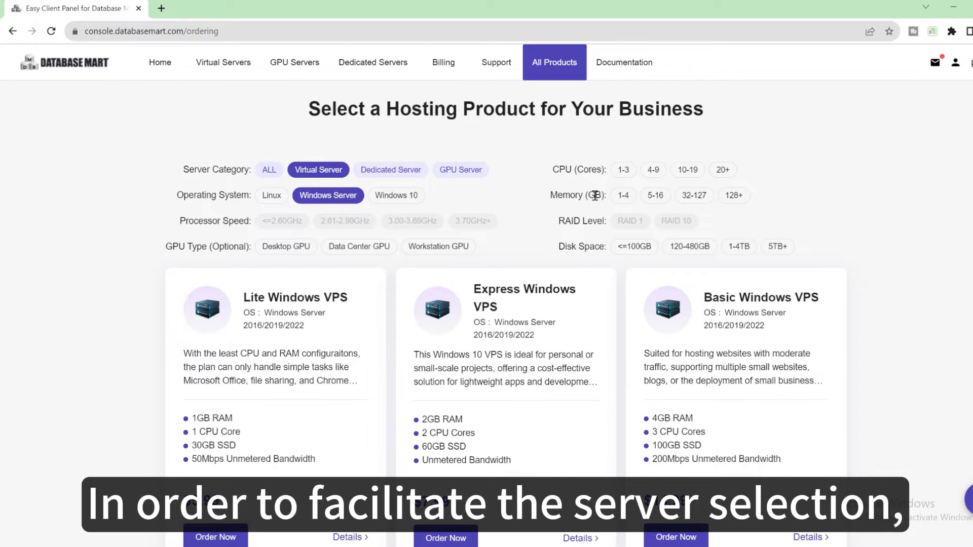
pyautogui.scroll(-3)
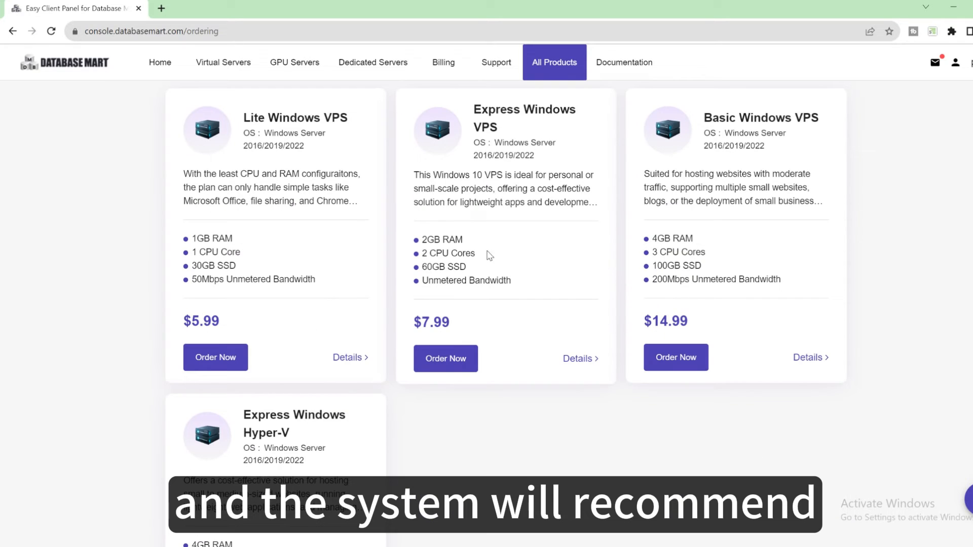
pyautogui.moveTo(530, 303)
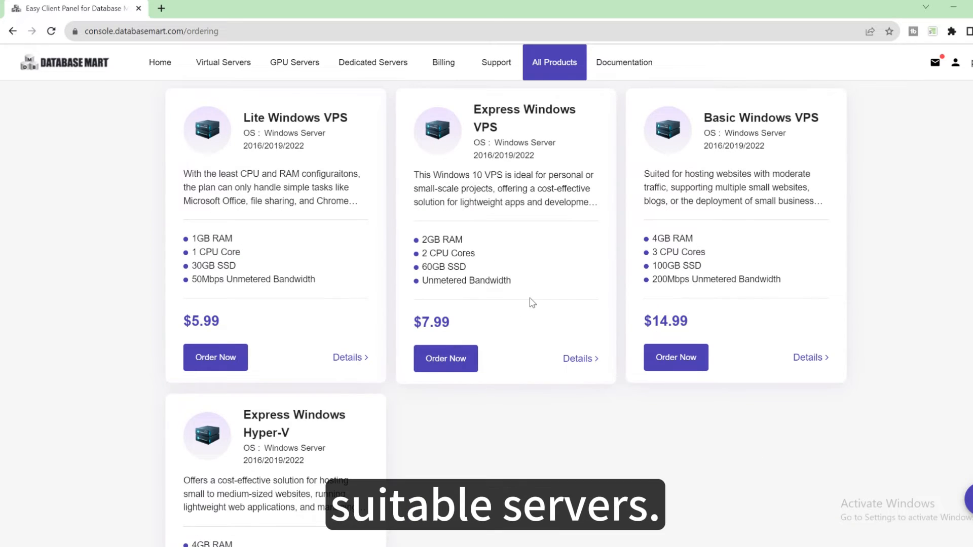
pyautogui.scroll(3)
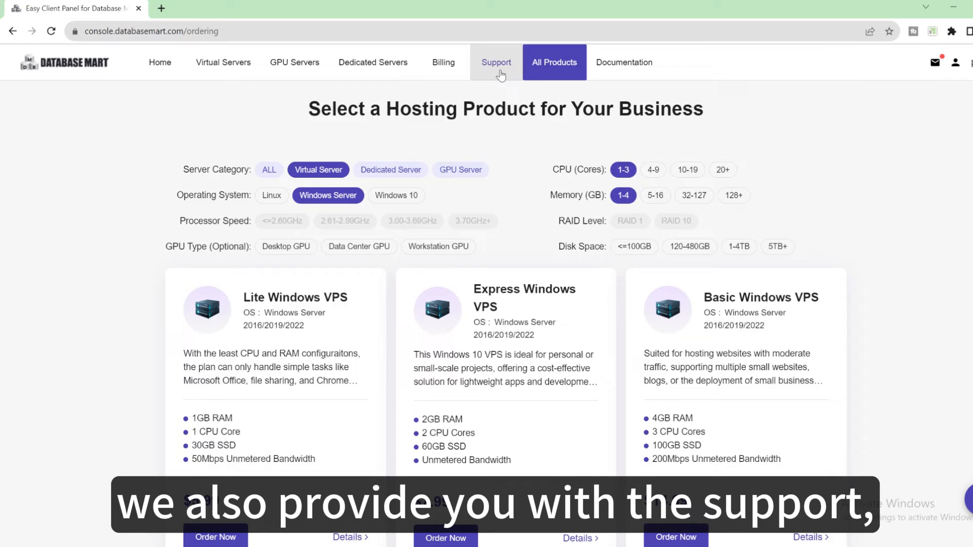
# View the Support page with no tickets and the account menu, then return to the catalogue
pyautogui.click(496, 62)
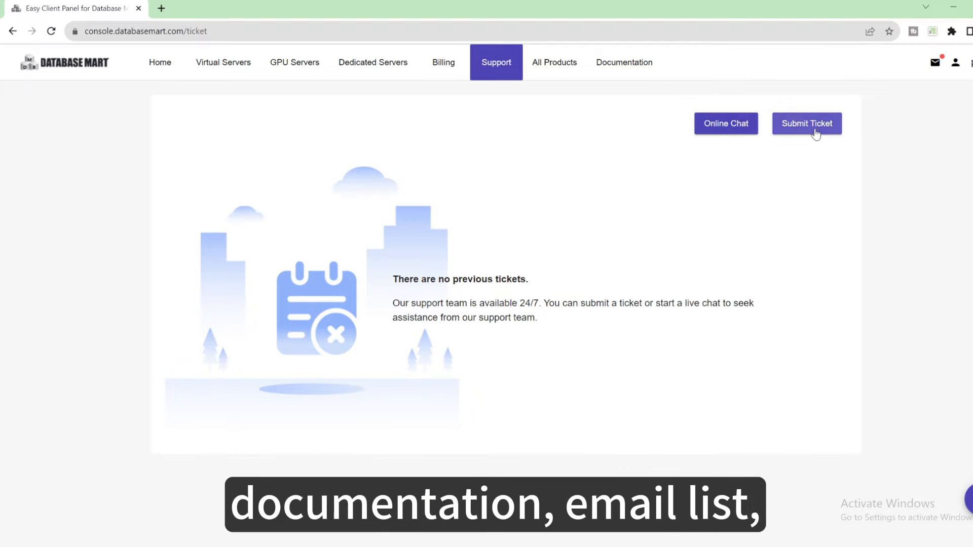
pyautogui.moveTo(936, 62)
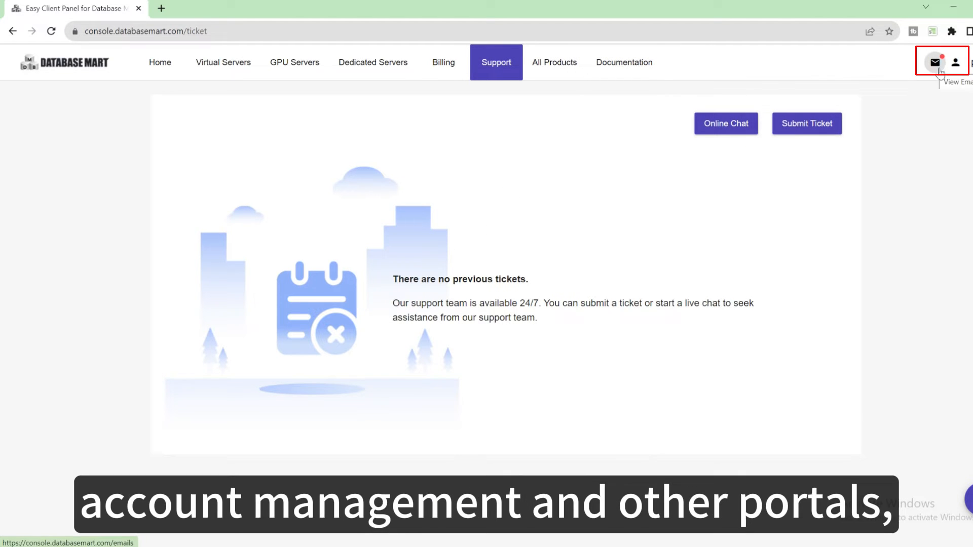
pyautogui.click(956, 61)
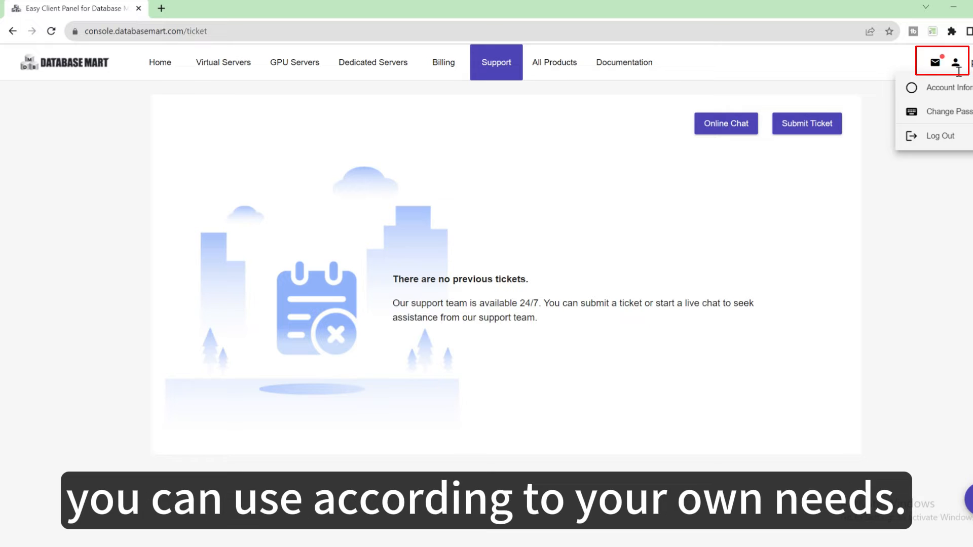
pyautogui.click(553, 62)
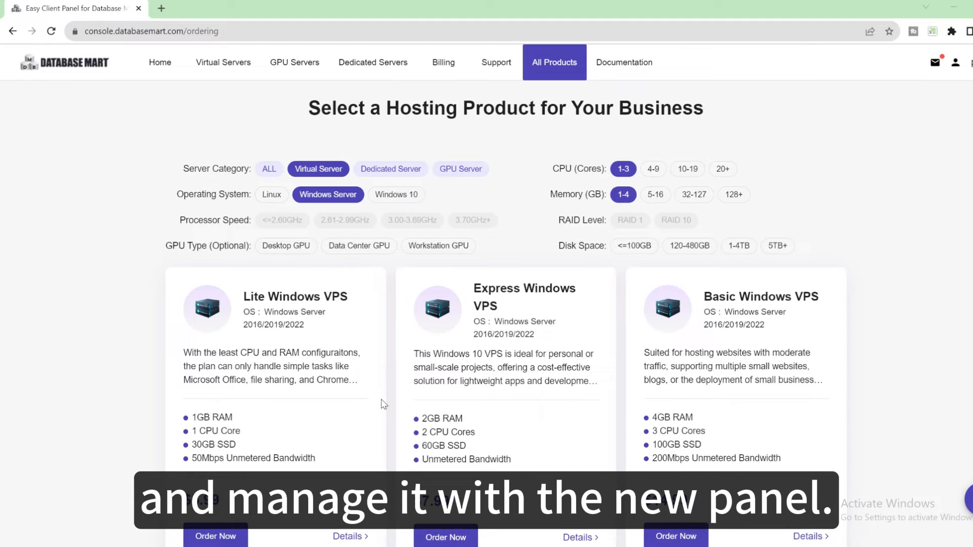
# Order the Lite Windows VPS videotest4 with Windows Server 2022, monthly billing, and check out
pyautogui.scroll(-3)
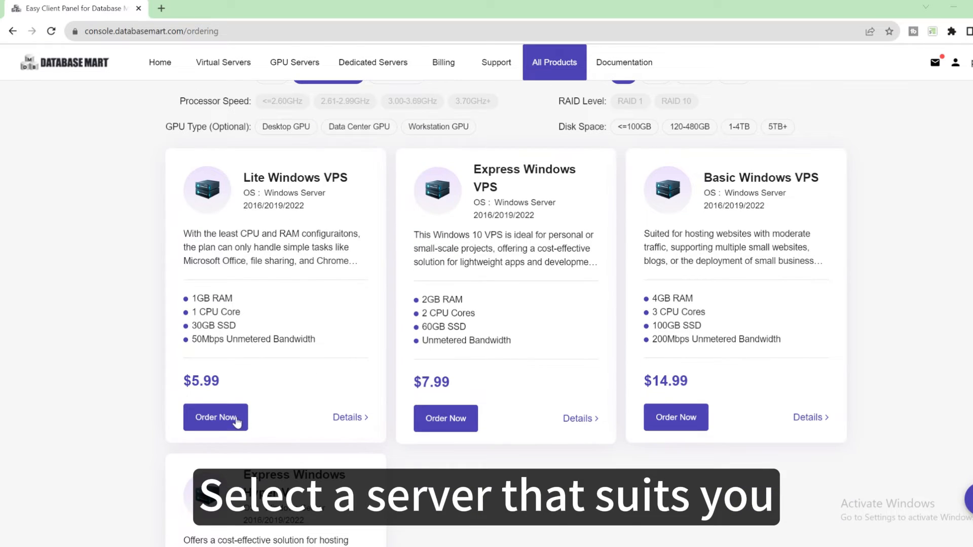
pyautogui.click(215, 417)
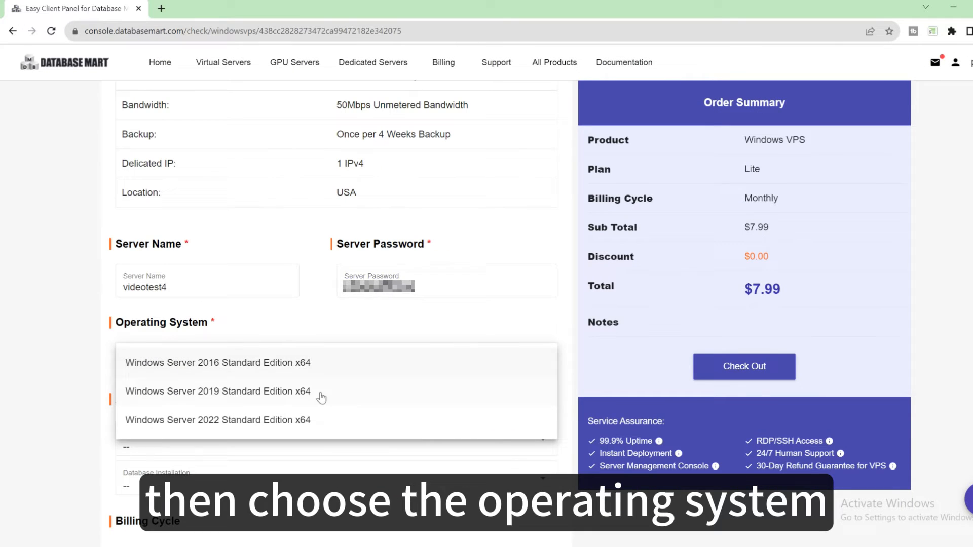
pyautogui.click(217, 420)
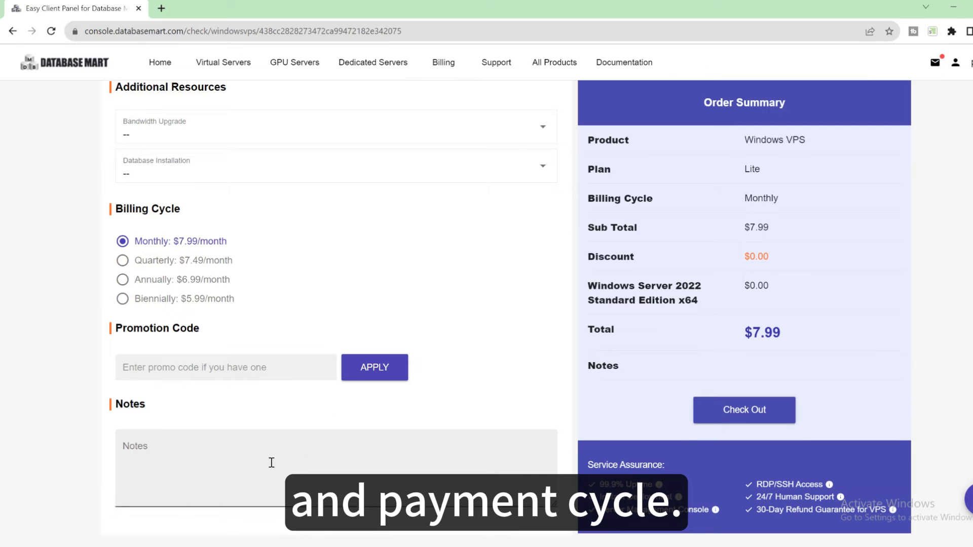
pyautogui.moveTo(744, 410)
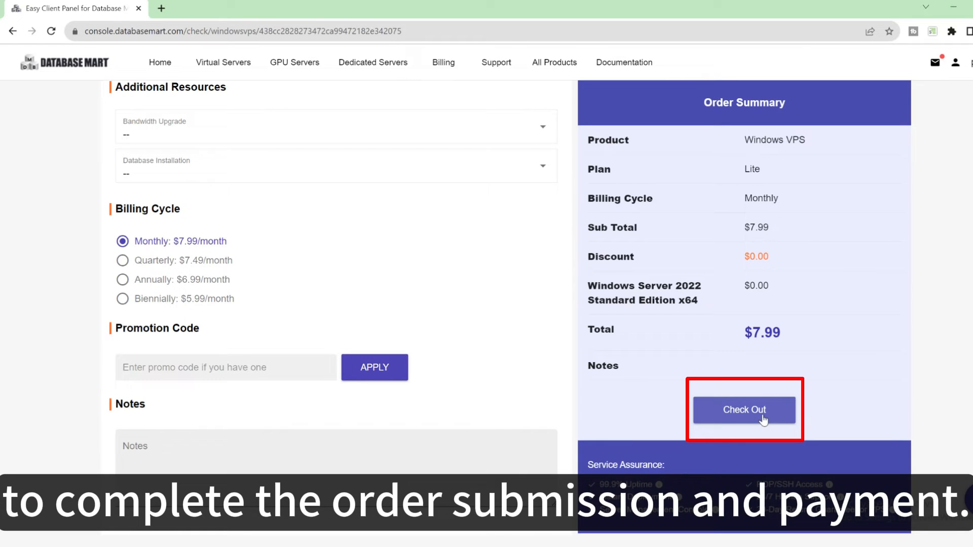
pyautogui.click(744, 410)
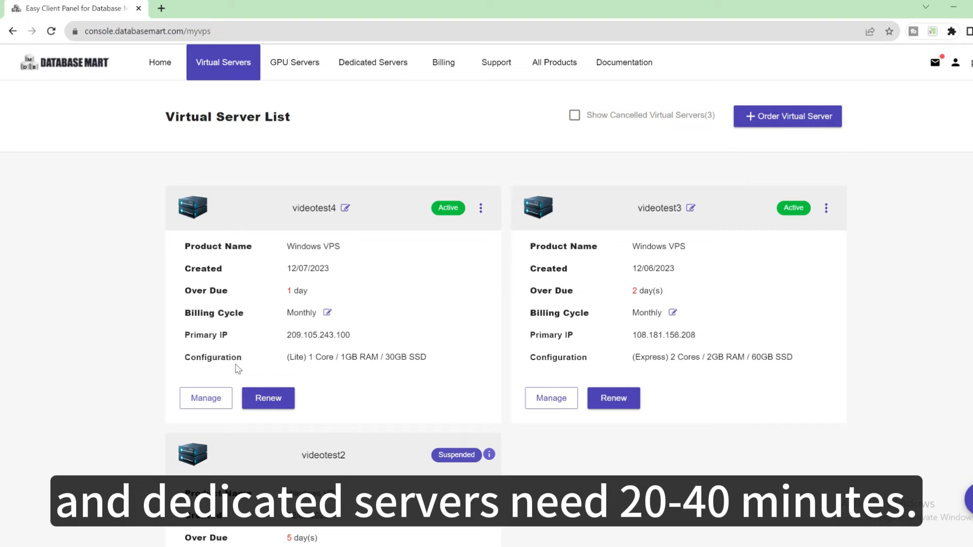
pyautogui.moveTo(206, 398)
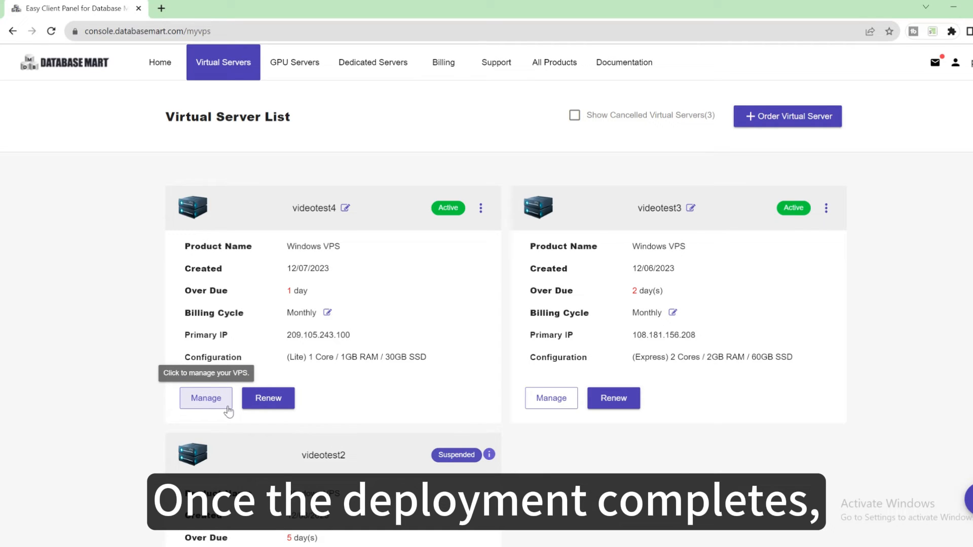
# Manage videotest4 and view its overview down to Real-Time Status at 5% CPU and Scaling
pyautogui.click(206, 397)
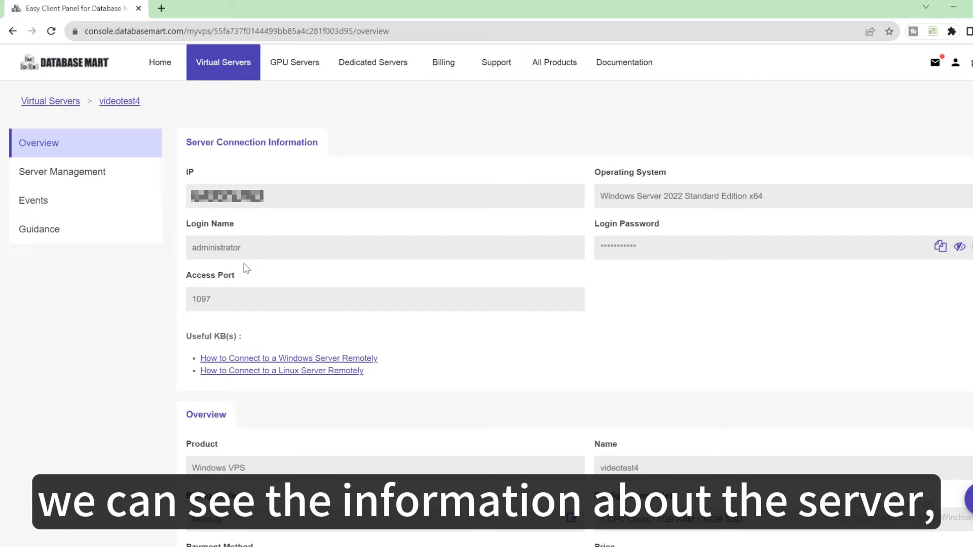
pyautogui.moveTo(580, 182)
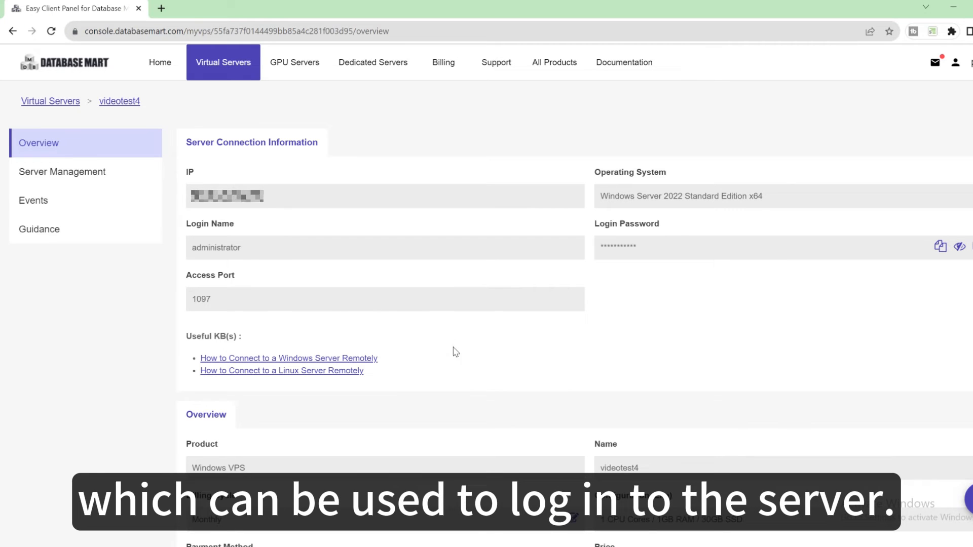
pyautogui.scroll(-3)
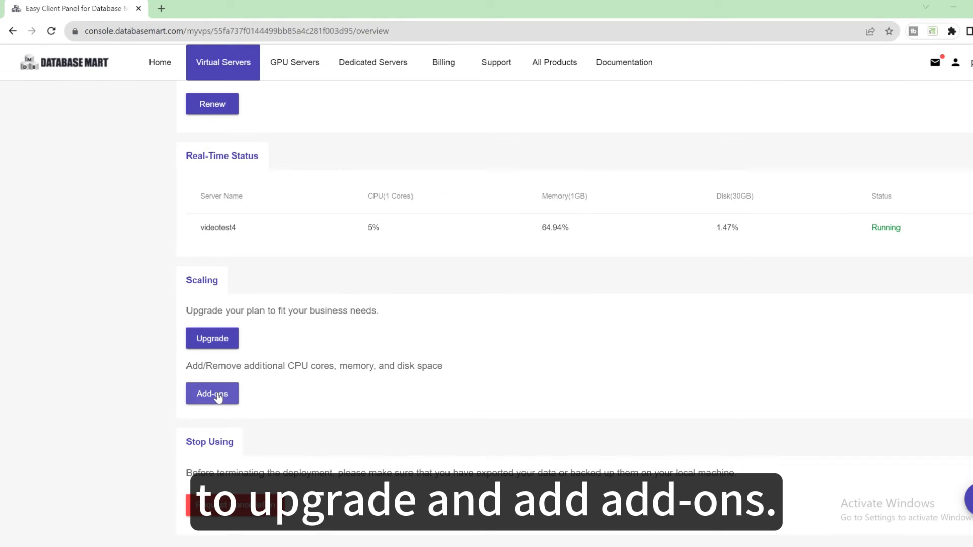
# Show videotest4's Server Management with power controls, IP management and OS reinstallation
pyautogui.click(62, 171)
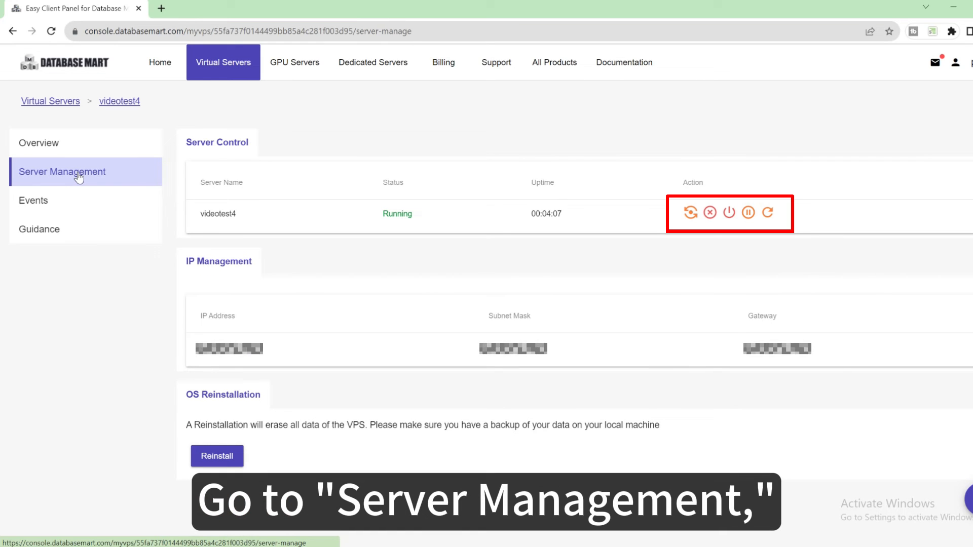
pyautogui.moveTo(690, 212)
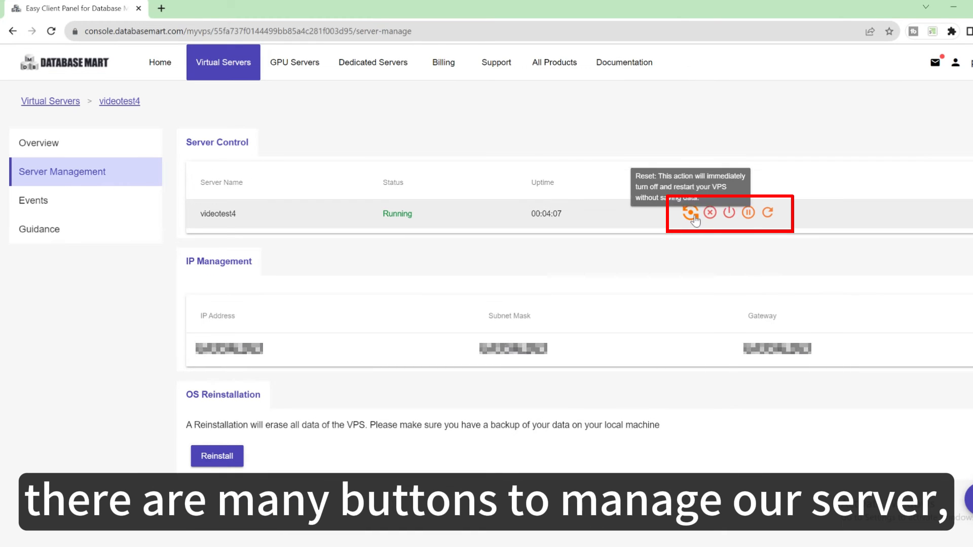
pyautogui.moveTo(709, 212)
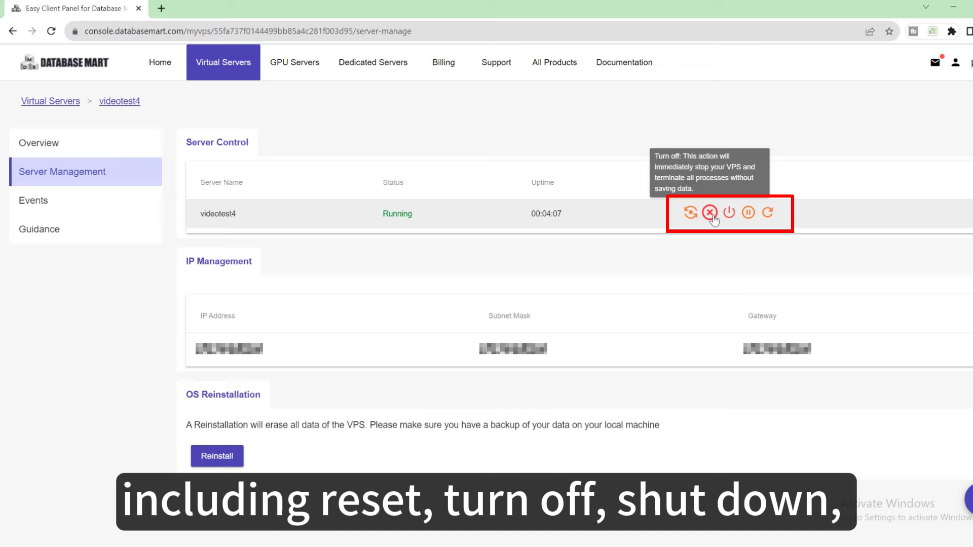
pyautogui.moveTo(769, 213)
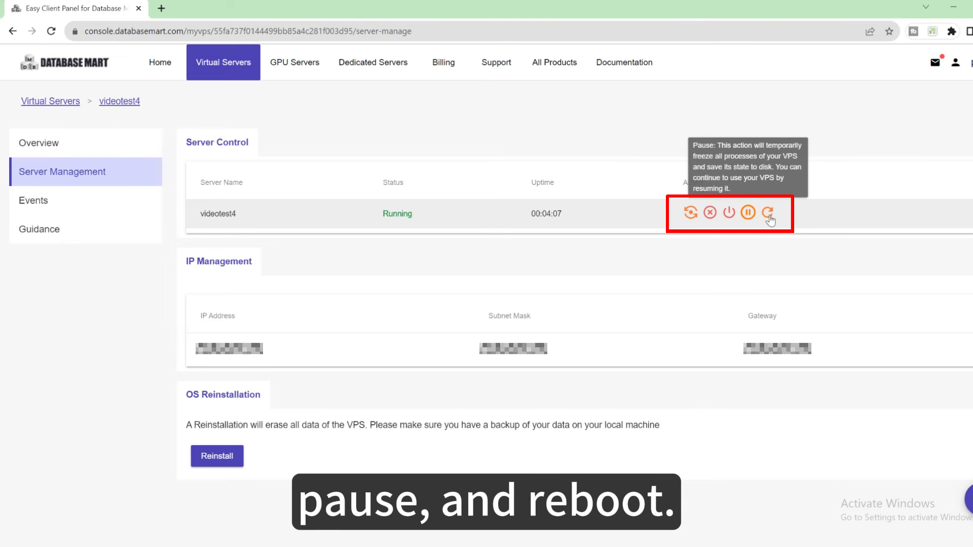
pyautogui.moveTo(770, 213)
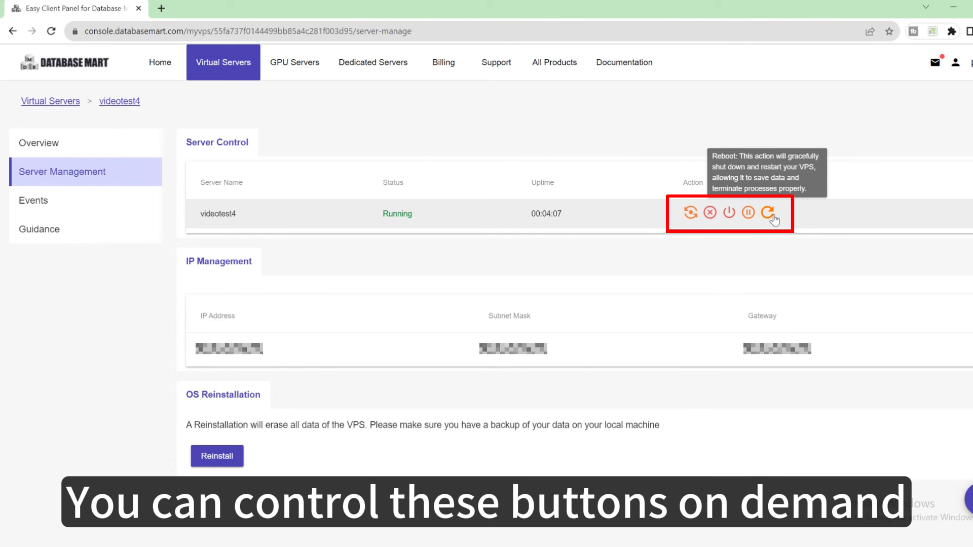
pyautogui.moveTo(189, 282)
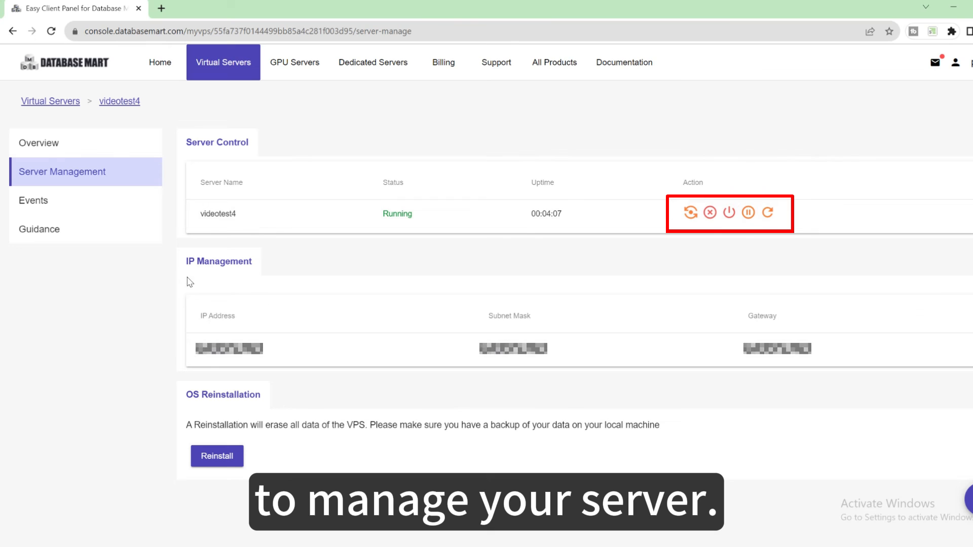
# View videotest4's event log, then its Guidance connection, security and application tutorials
pyautogui.click(32, 200)
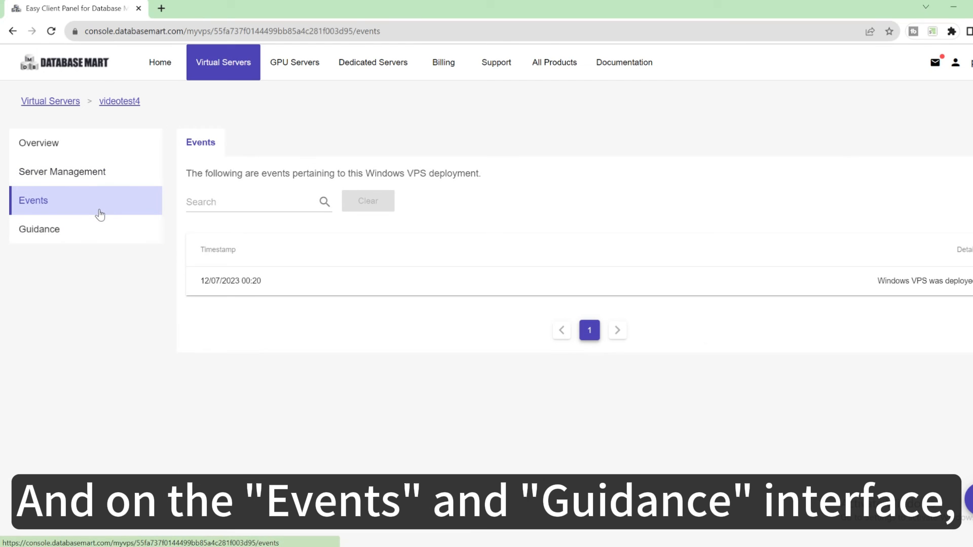
pyautogui.click(39, 229)
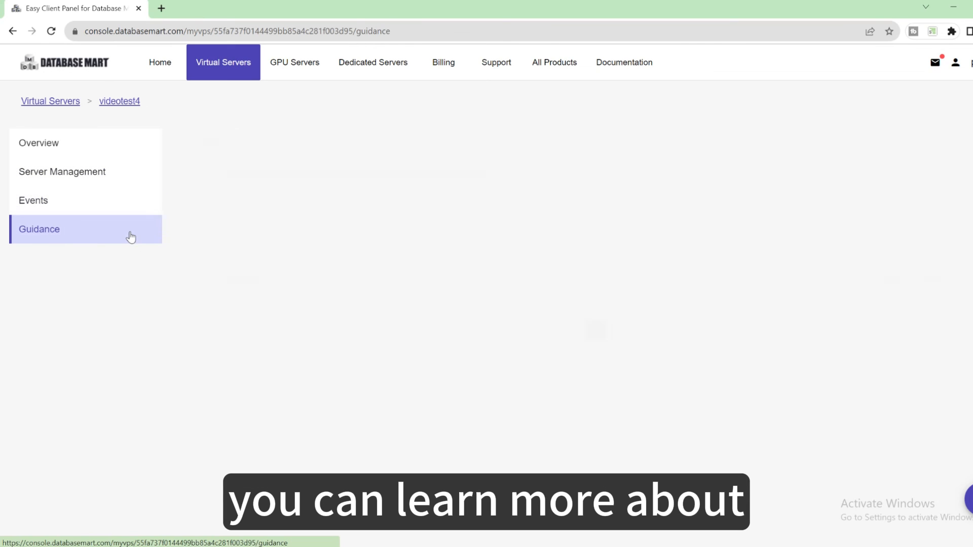
pyautogui.click(40, 229)
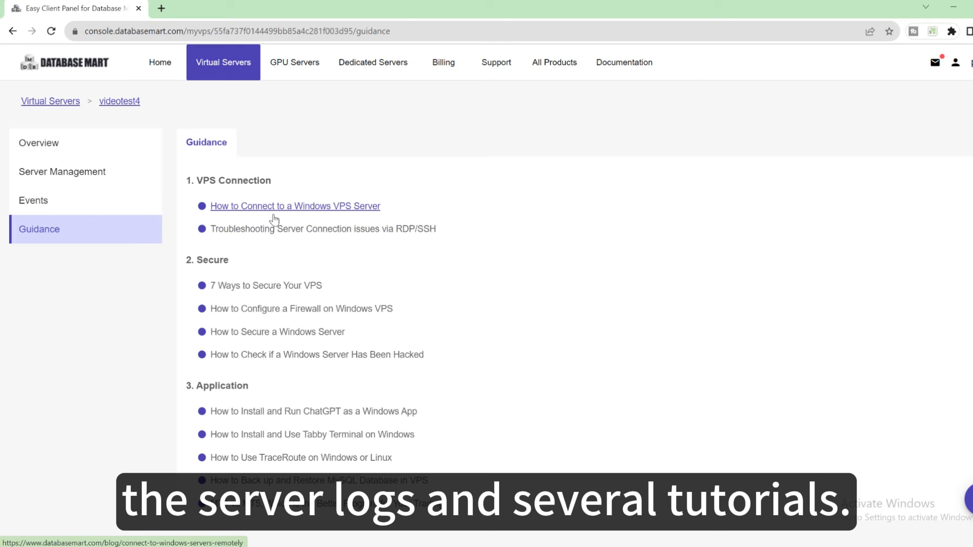
pyautogui.moveTo(266, 285)
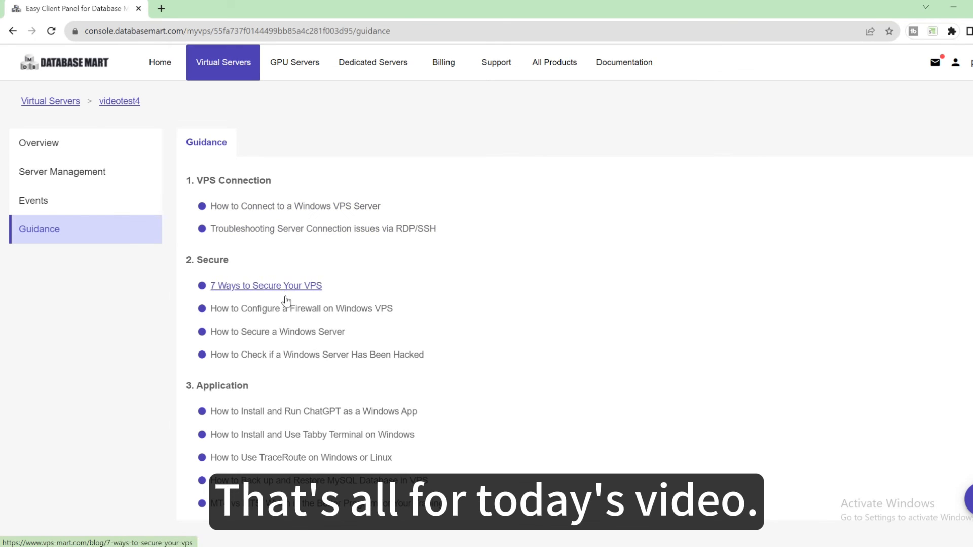
pyautogui.moveTo(317, 355)
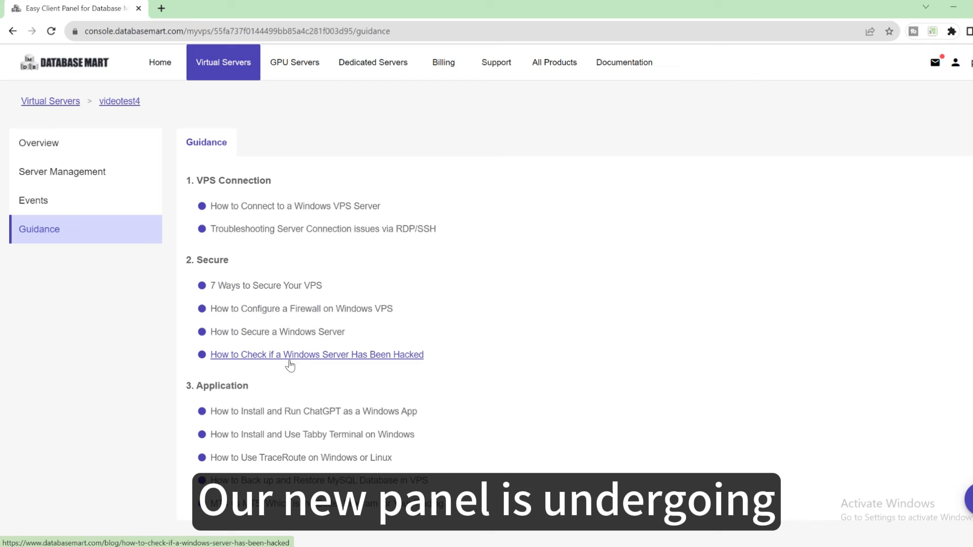
pyautogui.moveTo(311, 435)
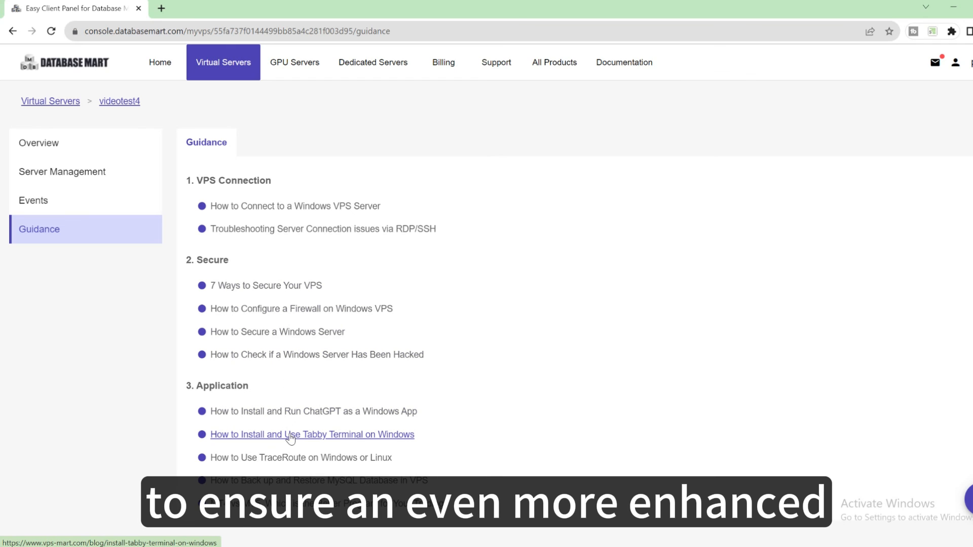